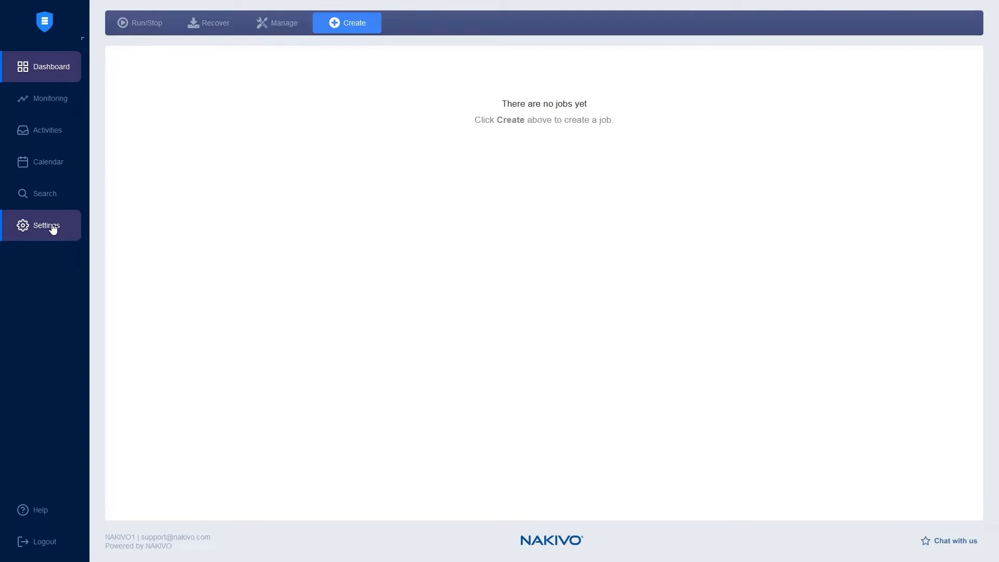
Step: Begin a new virtual inventory item and pick Microsoft Hyper-V host or cluster as its type
{"action": "left_click", "coordinate": [47, 225]}
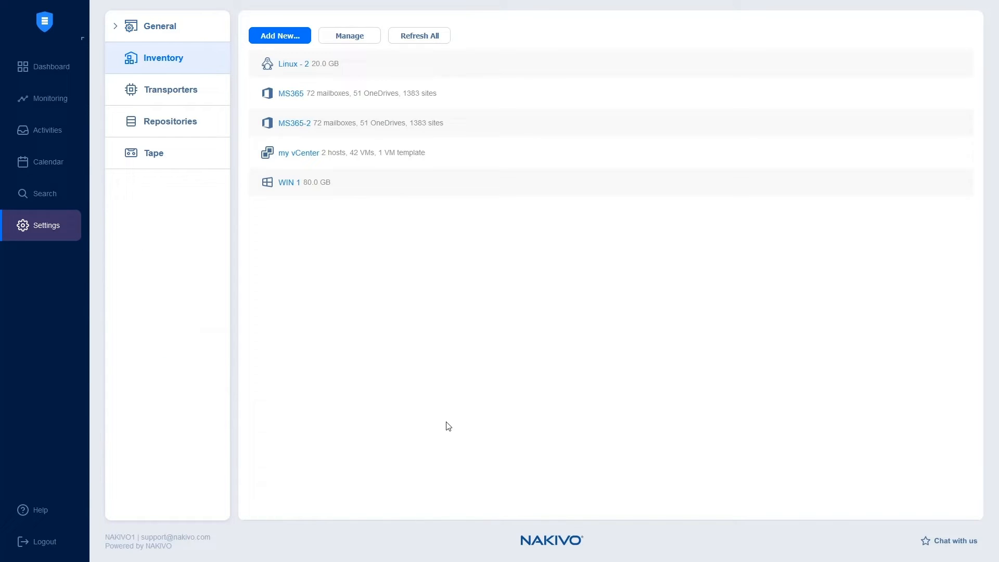
{"action": "left_click", "coordinate": [279, 35]}
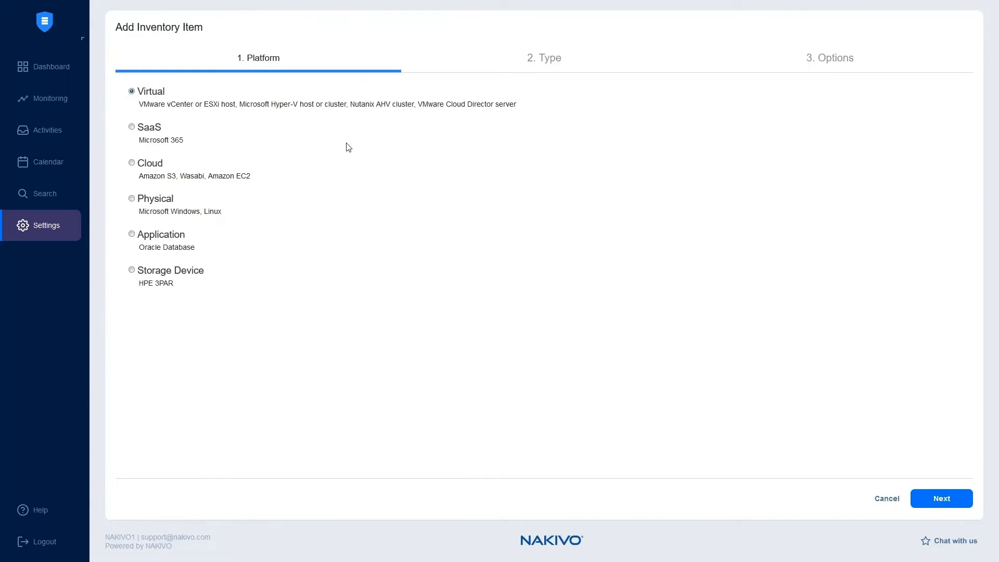
{"action": "mouse_move", "coordinate": [180, 106]}
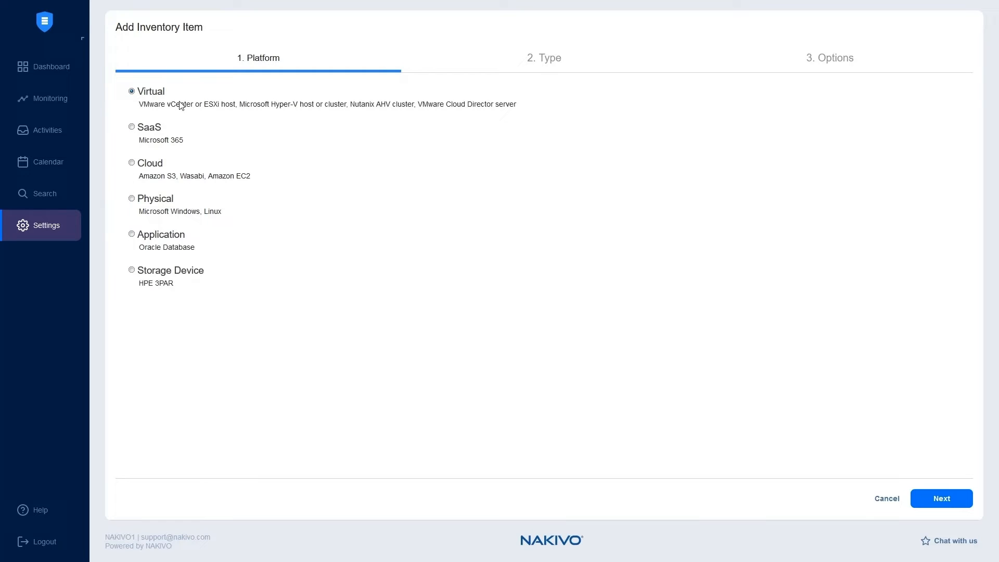
{"action": "left_click", "coordinate": [941, 498]}
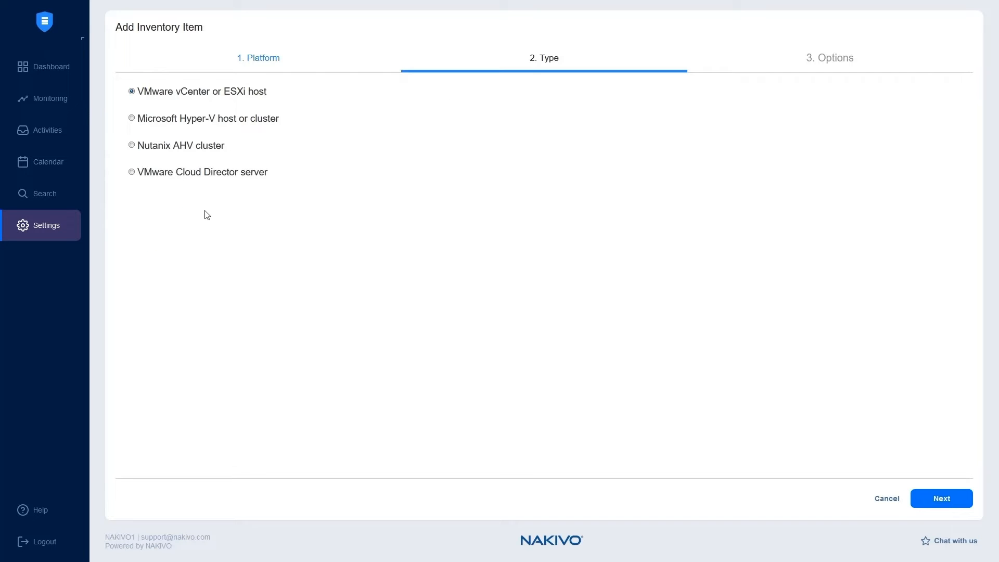
{"action": "mouse_move", "coordinate": [200, 124]}
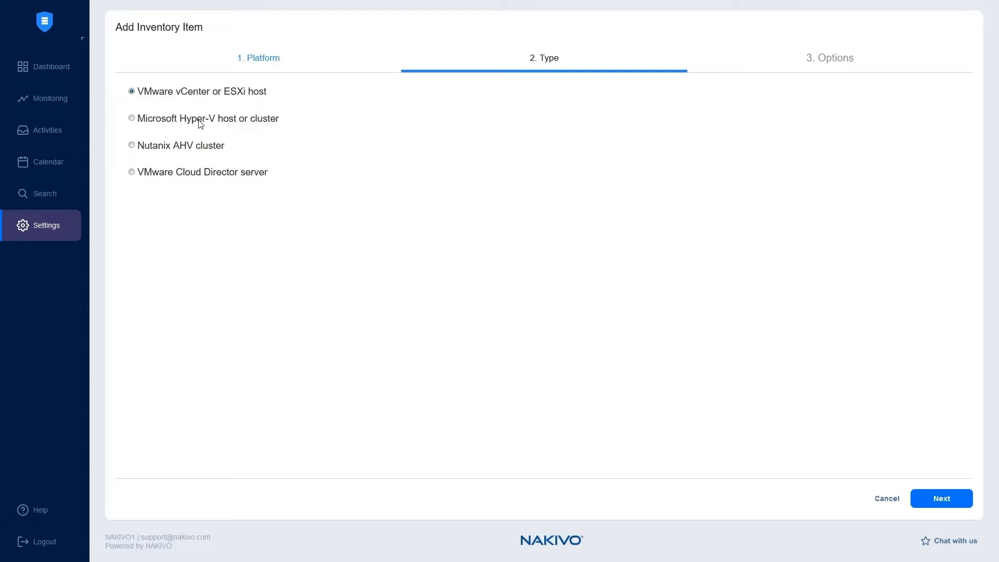
{"action": "left_click", "coordinate": [941, 498]}
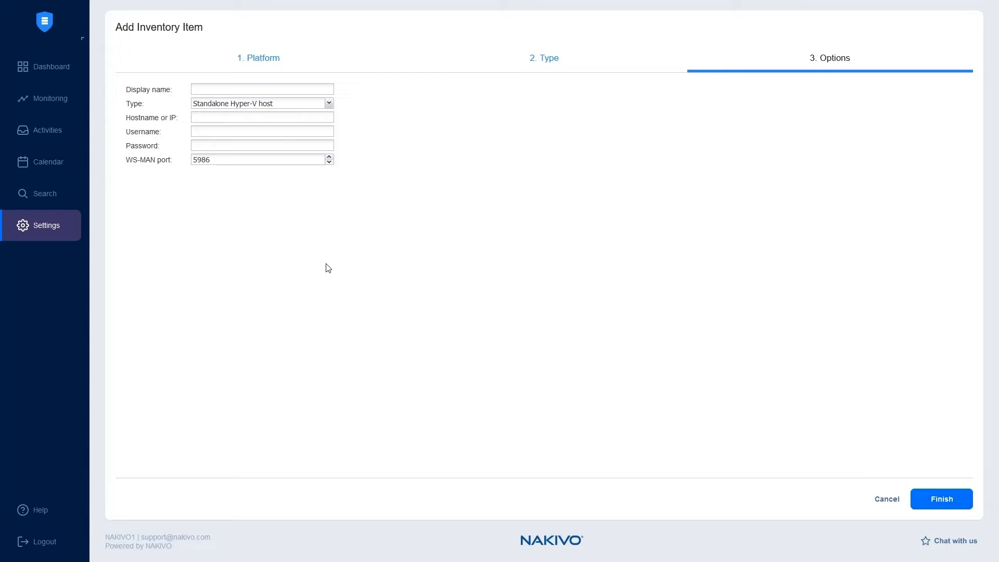
Step: Name the item 'My Hyper-V host', keeping the Standalone Hyper-V host type
{"action": "type", "text": "My Hyper-V host"}
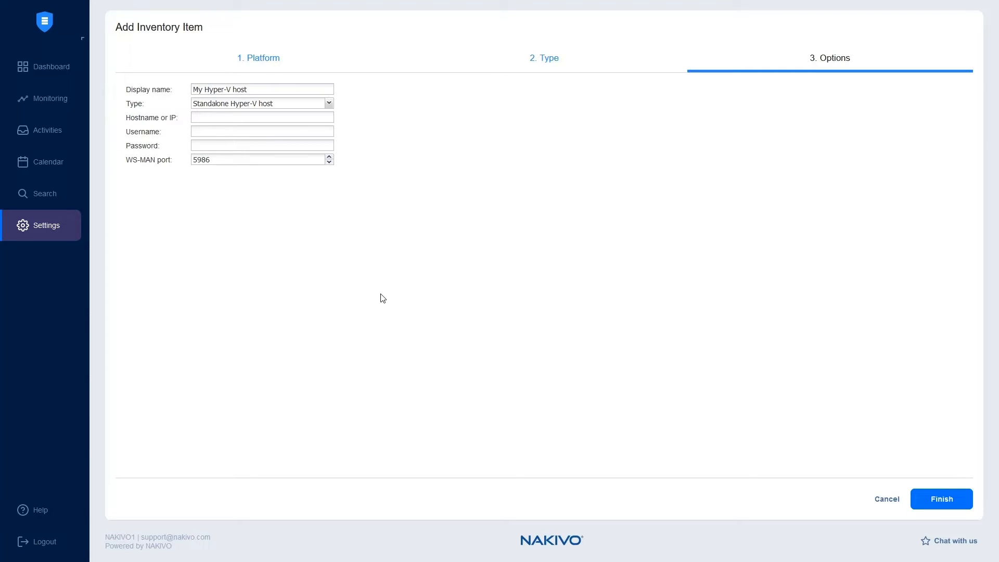
{"action": "mouse_move", "coordinate": [294, 110]}
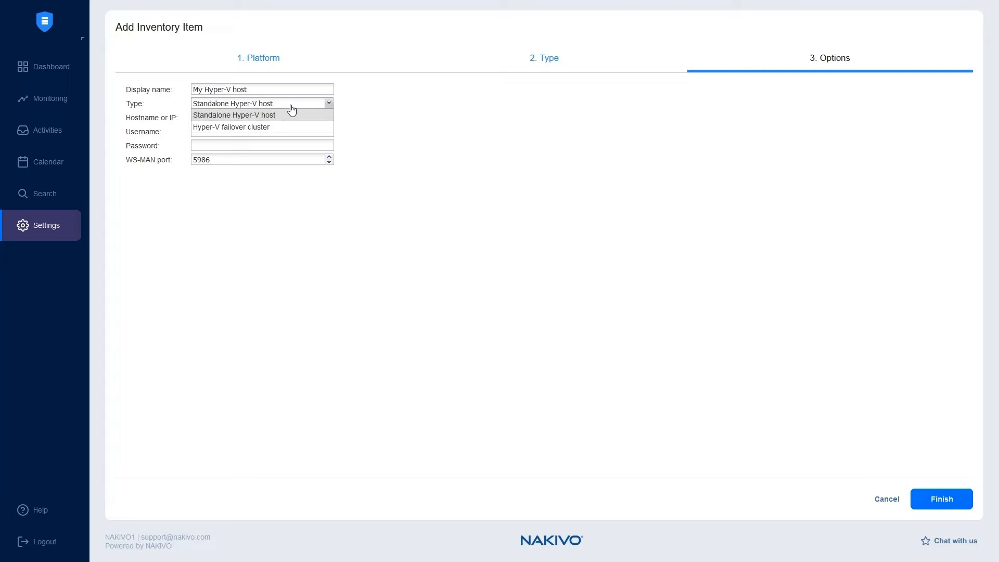
{"action": "mouse_move", "coordinate": [267, 132]}
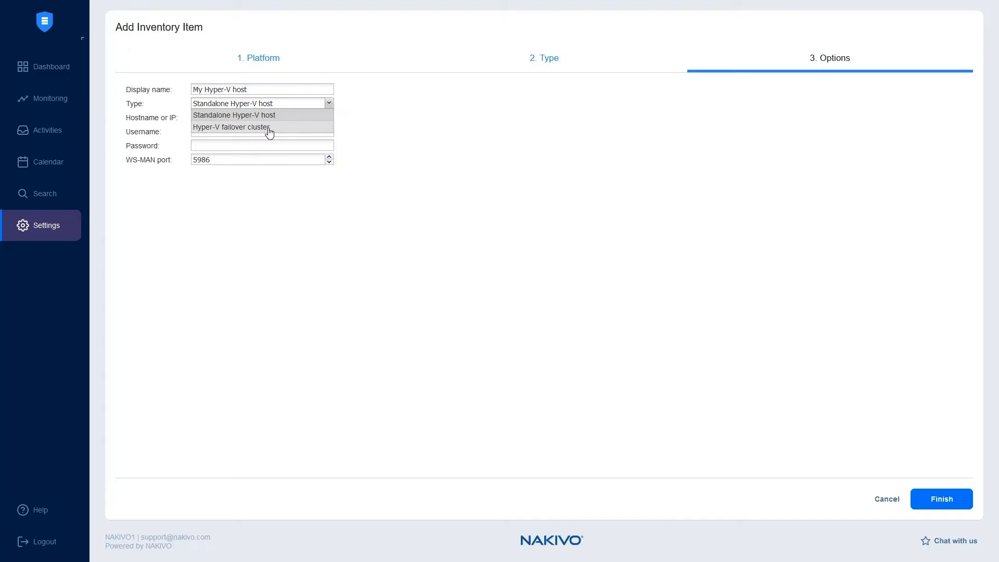
{"action": "left_click", "coordinate": [231, 127]}
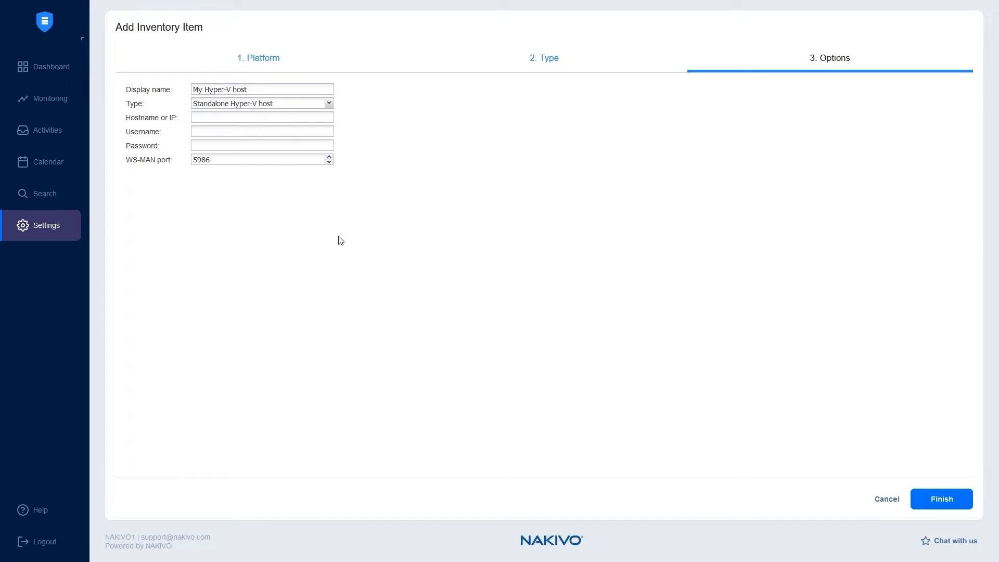
{"action": "mouse_move", "coordinate": [329, 237]}
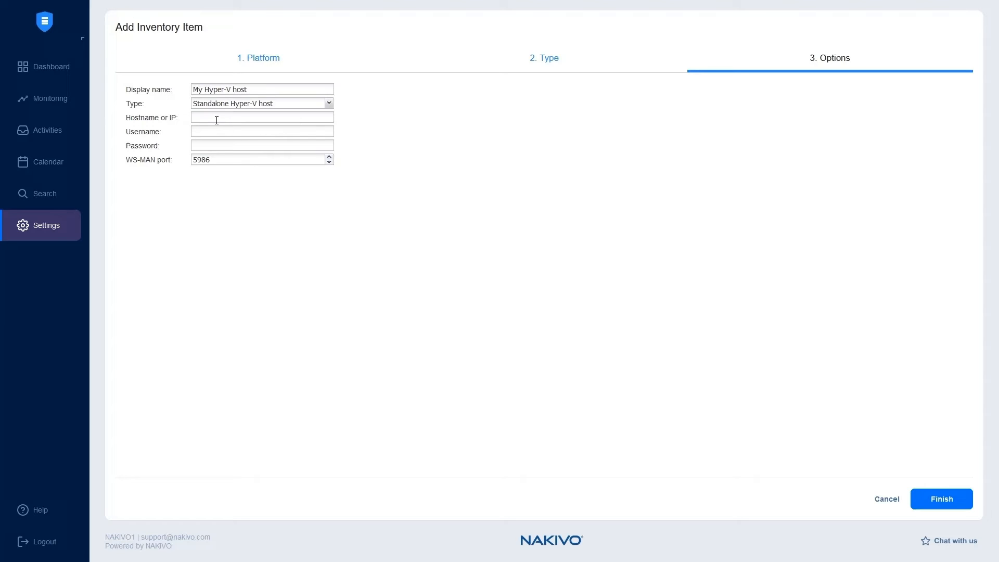
Step: Supply address 10.30.23.110, username Administrator and the password, then finish adding the host
{"action": "type", "text": "10.30.23.110"}
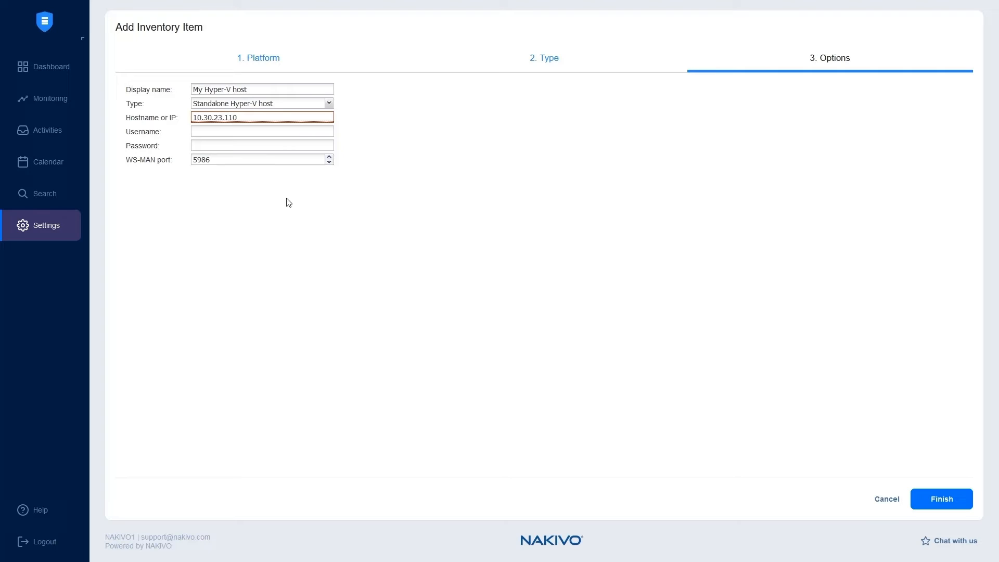
{"action": "left_click", "coordinate": [256, 117]}
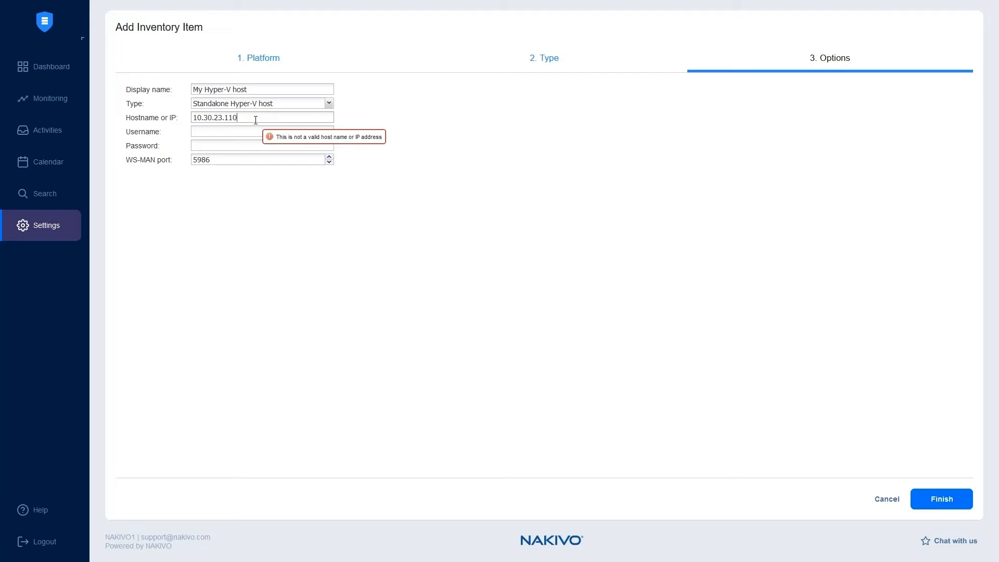
{"action": "left_click", "coordinate": [261, 132]}
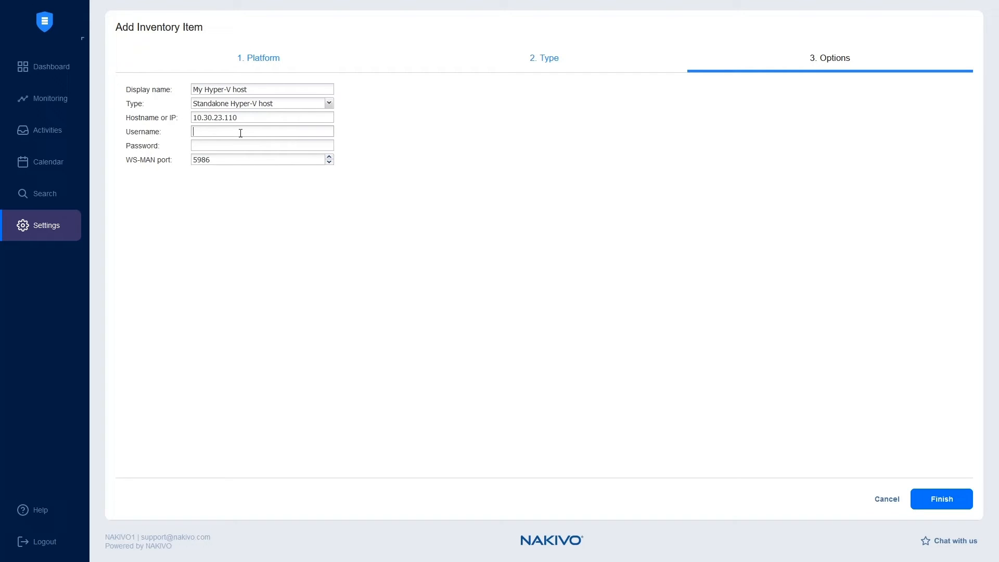
{"action": "type", "text": "Administrator"}
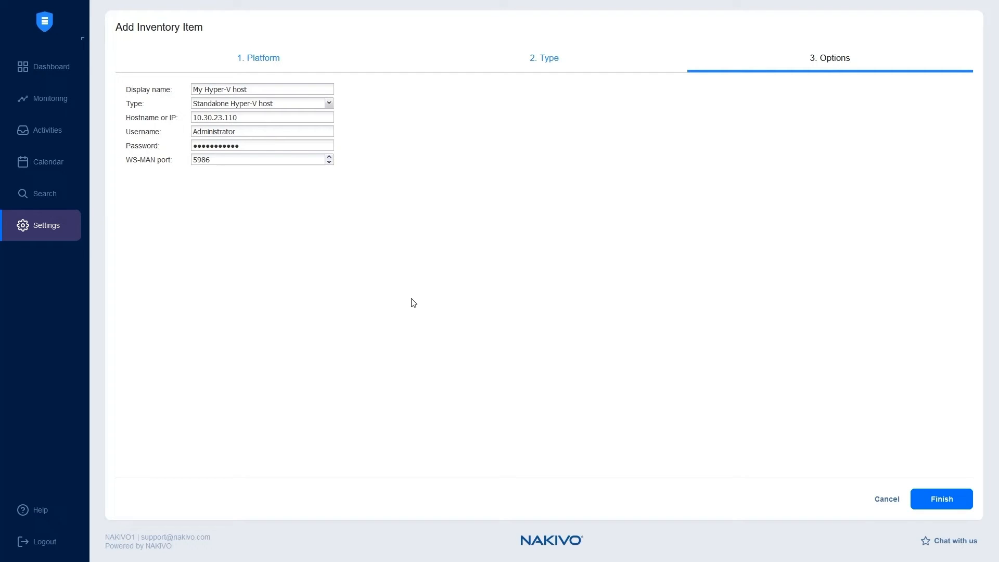
{"action": "mouse_move", "coordinate": [959, 474]}
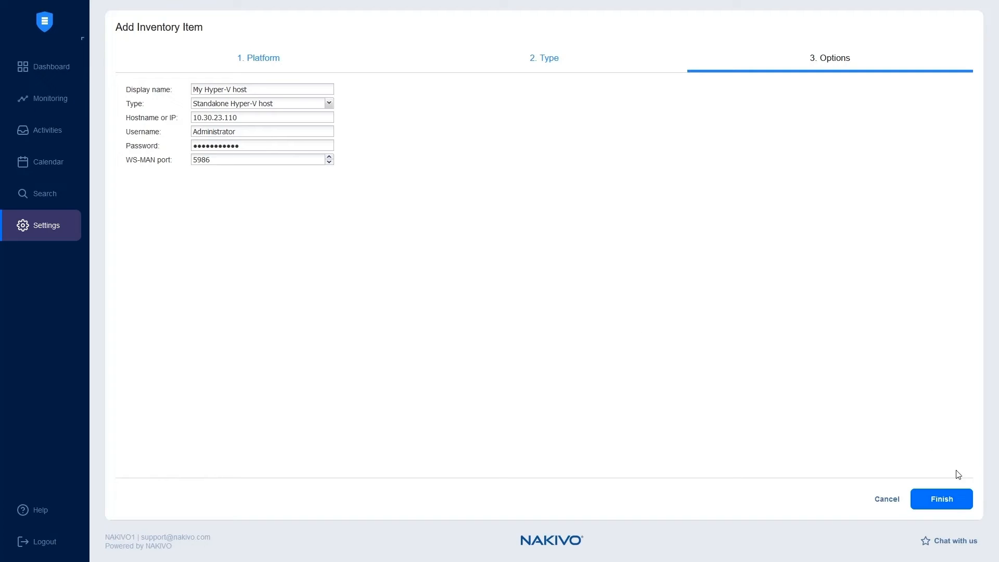
{"action": "left_click", "coordinate": [941, 499]}
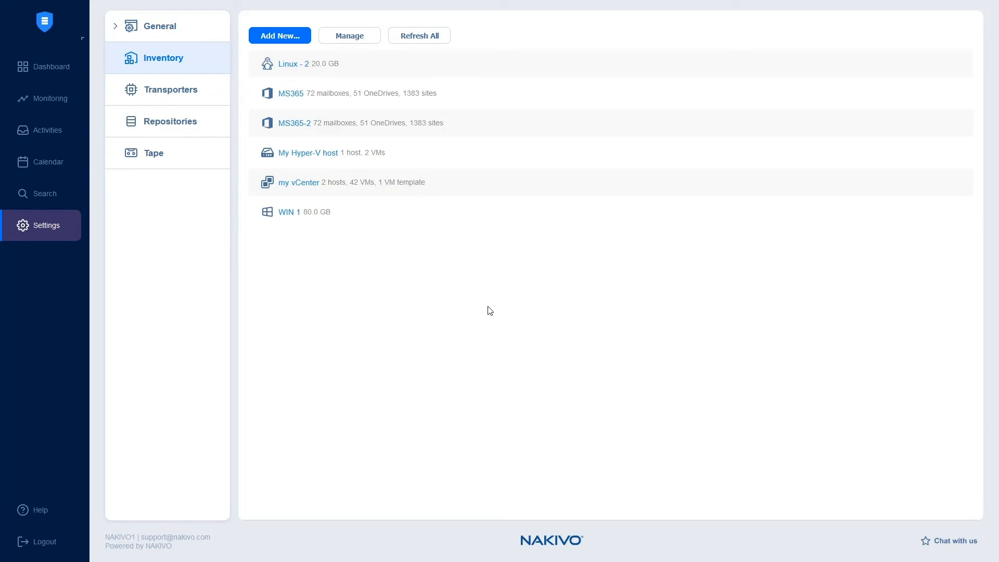
{"action": "mouse_move", "coordinate": [480, 335]}
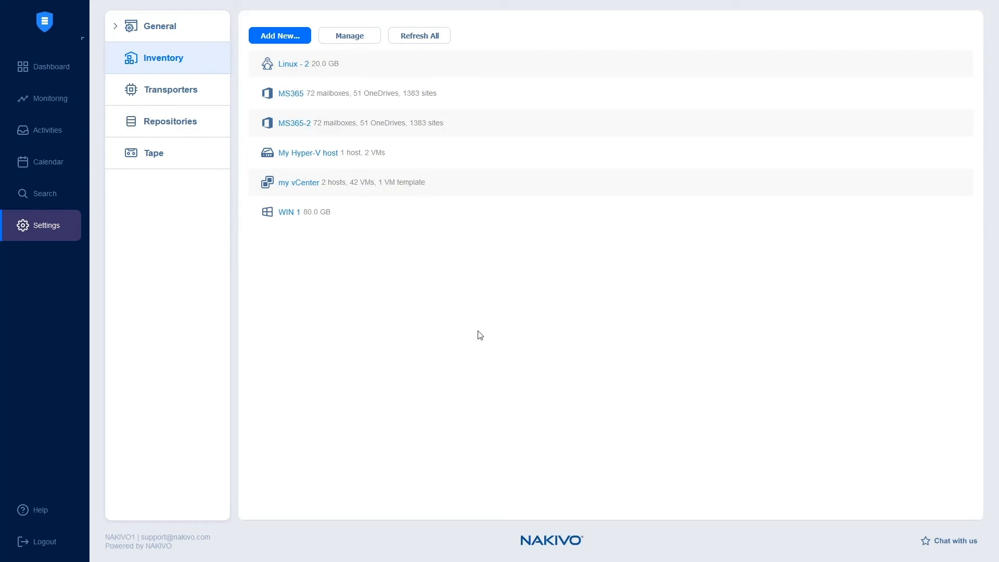
{"action": "mouse_move", "coordinate": [481, 339]}
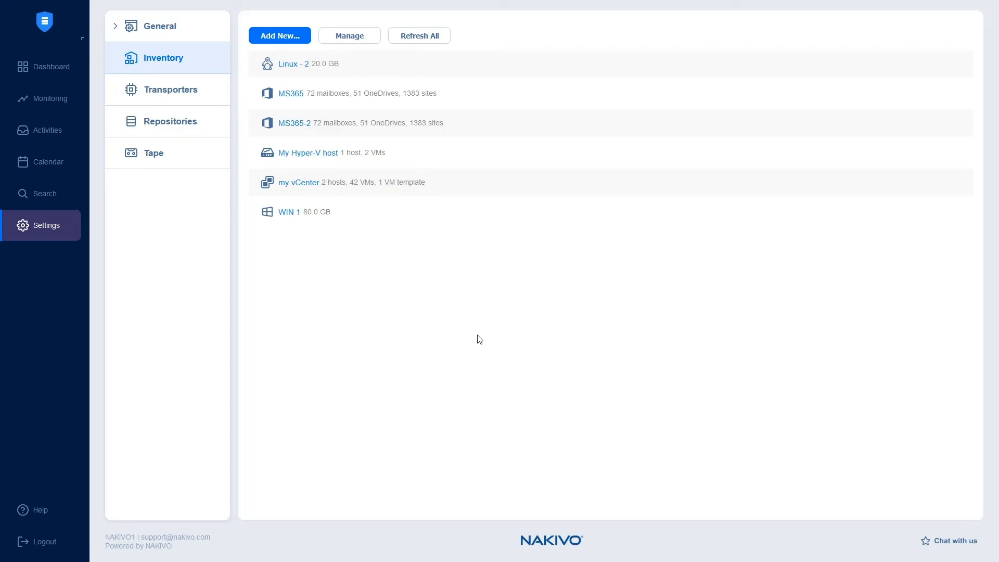
{"action": "mouse_move", "coordinate": [471, 335]}
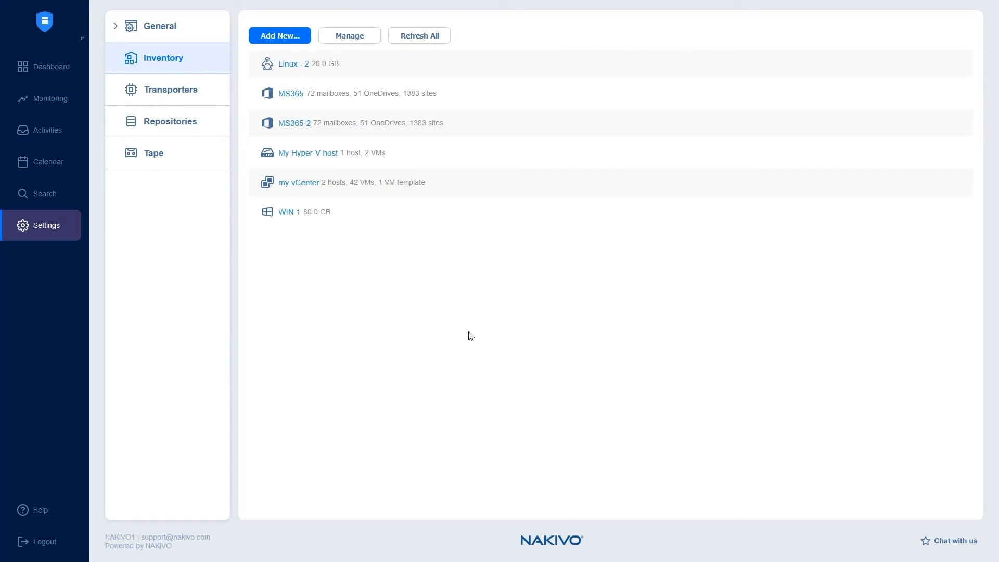
Step: View the details of My Hyper-V host, listing its VMs Source01 and vMachine_01
{"action": "left_click", "coordinate": [308, 152]}
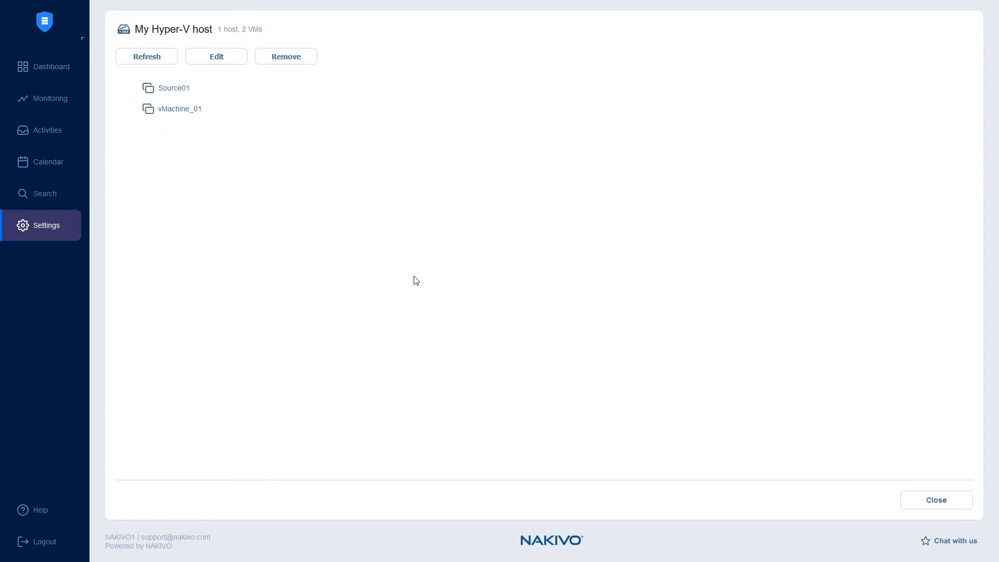
{"action": "mouse_move", "coordinate": [238, 138]}
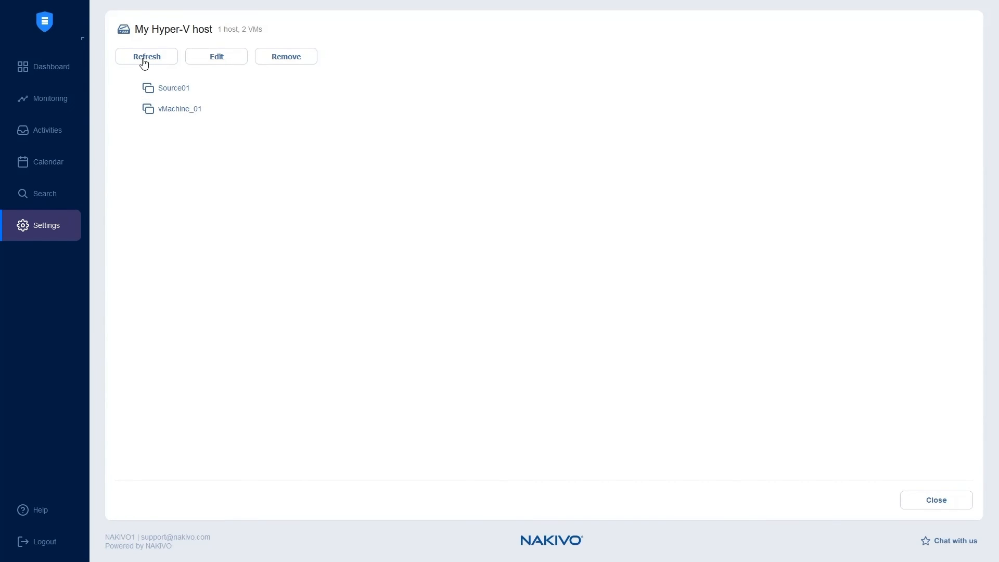
{"action": "mouse_move", "coordinate": [223, 65]}
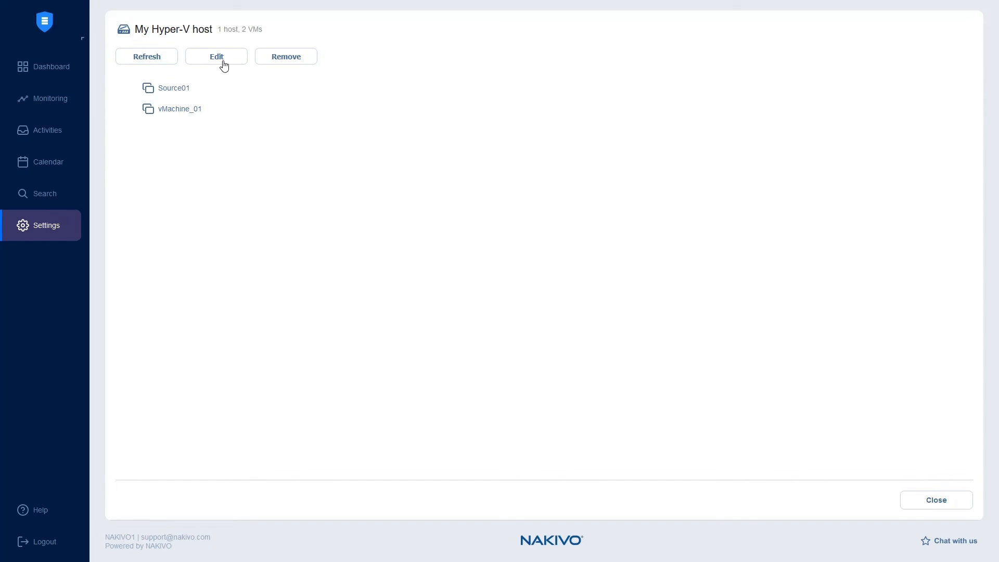
{"action": "mouse_move", "coordinate": [291, 66]}
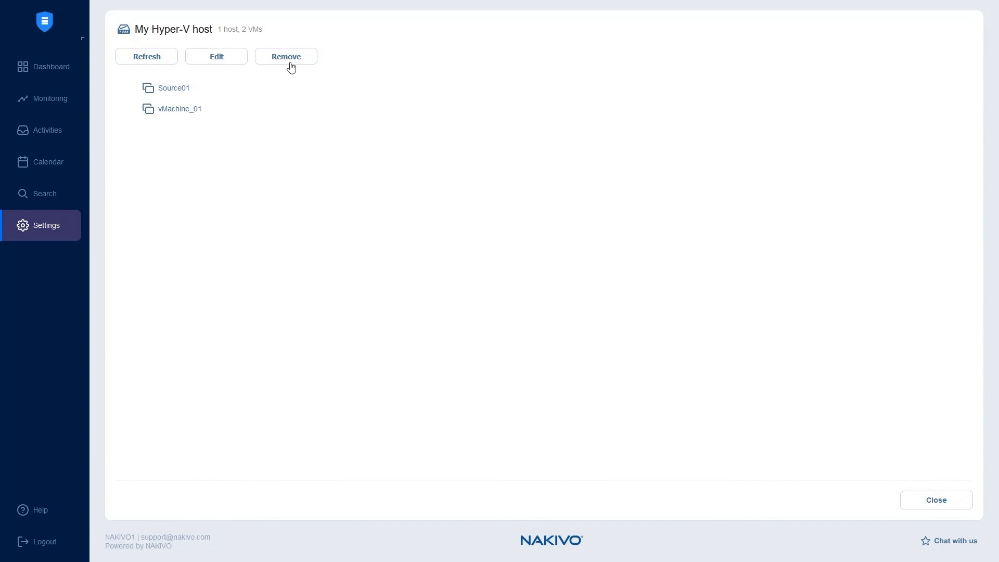
{"action": "mouse_move", "coordinate": [918, 480]}
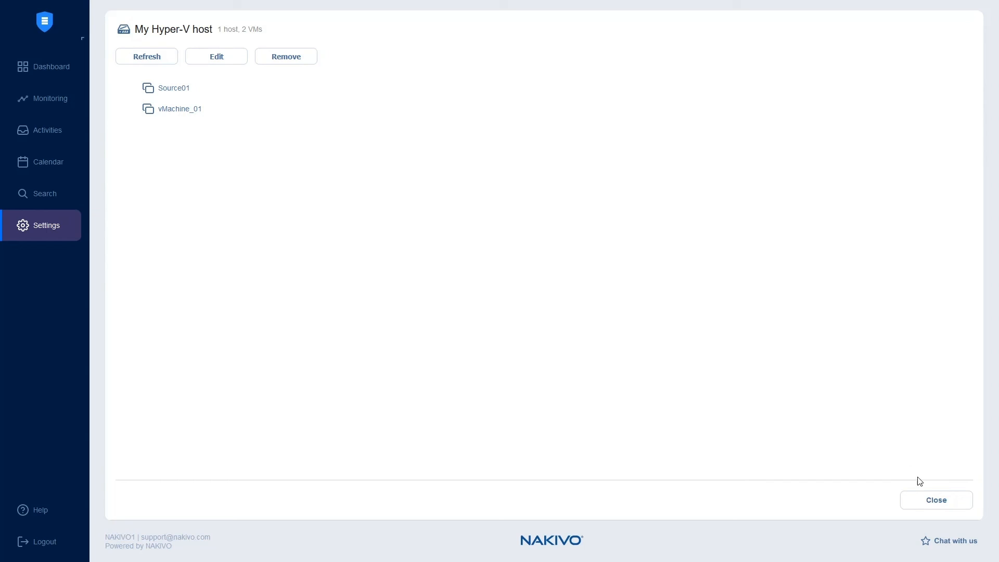
{"action": "left_click", "coordinate": [936, 500]}
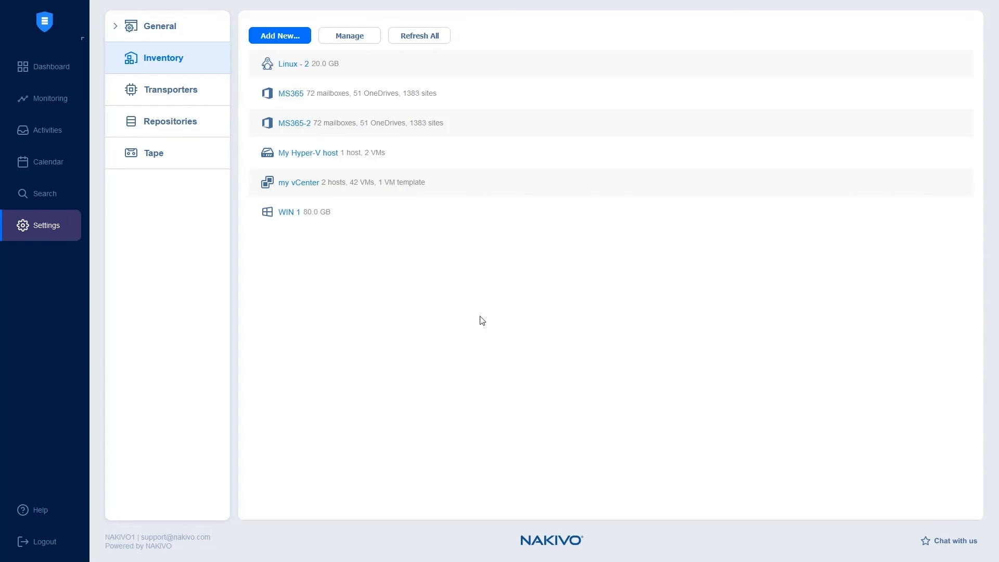